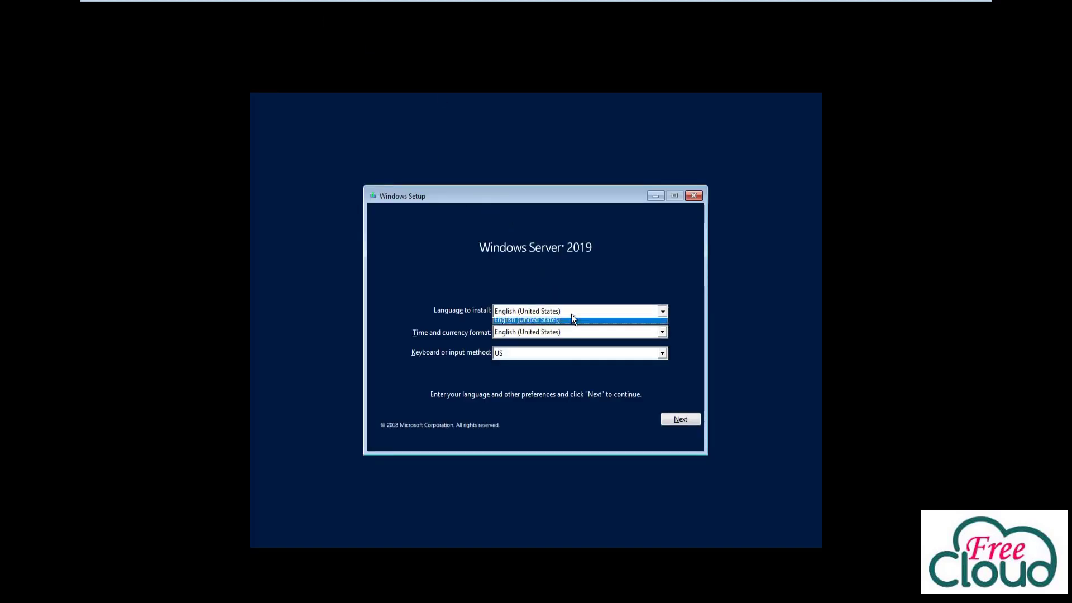
# Step: Keep English (United States) language and keyboard settings, and start installing Windows Server 2019
pyautogui.click(680, 418)
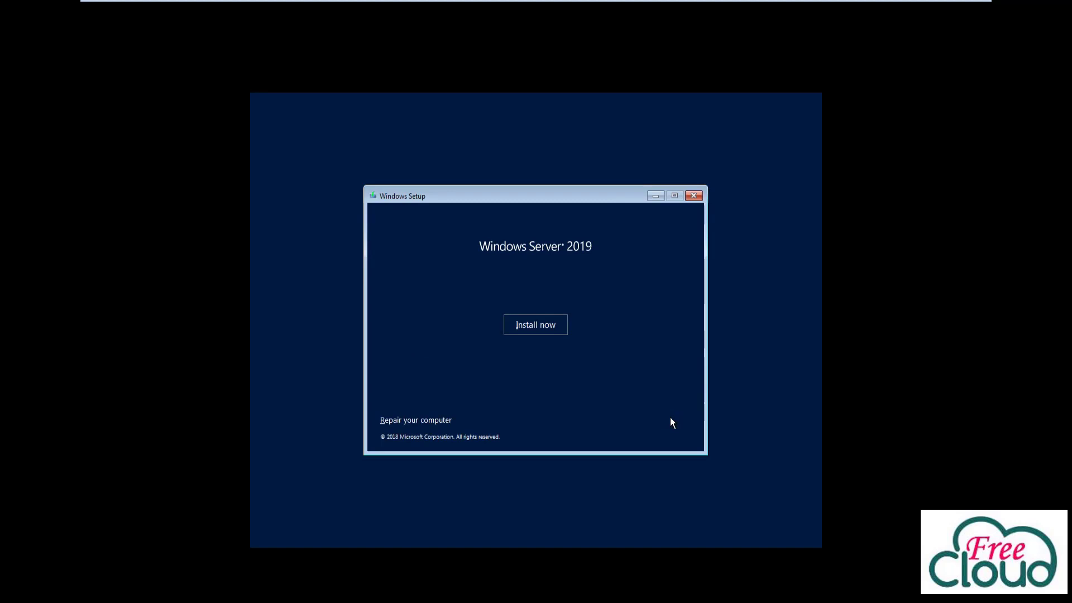
pyautogui.click(536, 324)
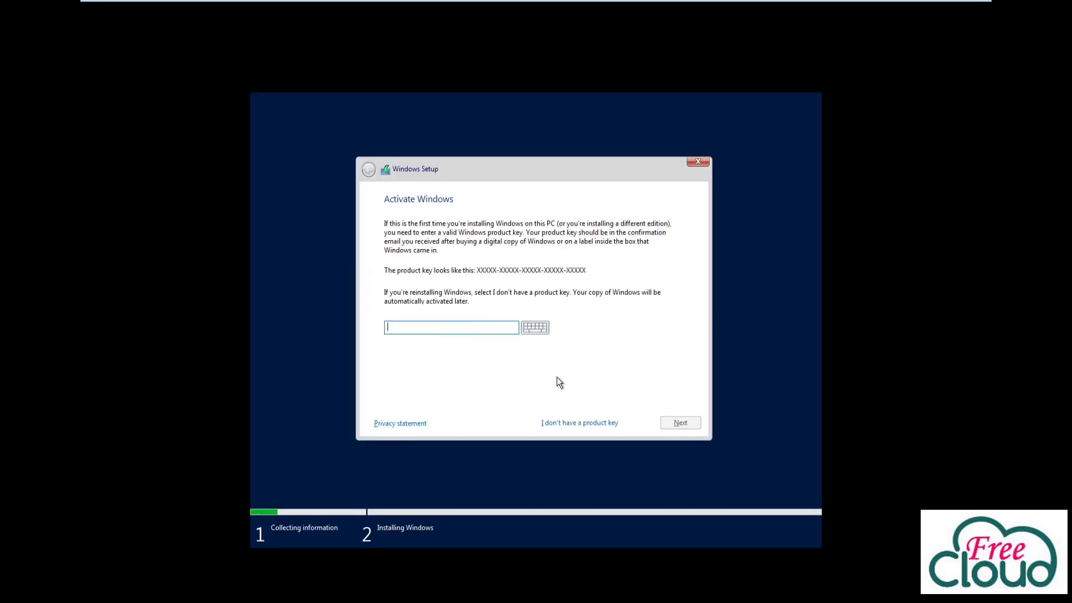
# Step: Skip the product key, choose Windows Server 2019 Standard (Desktop Experience), and accept the terms
pyautogui.click(579, 422)
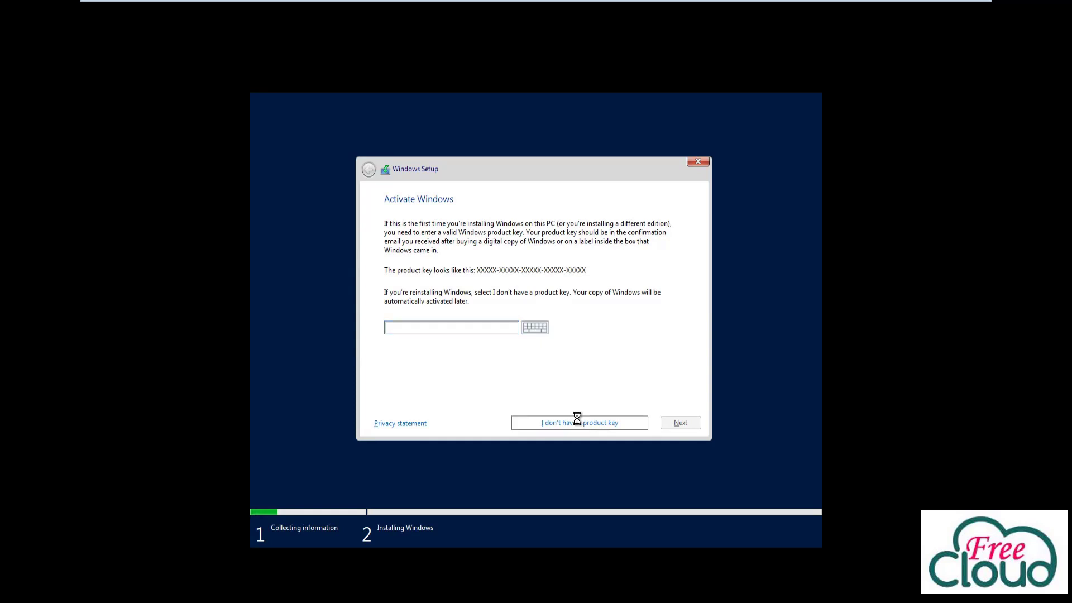
pyautogui.click(578, 422)
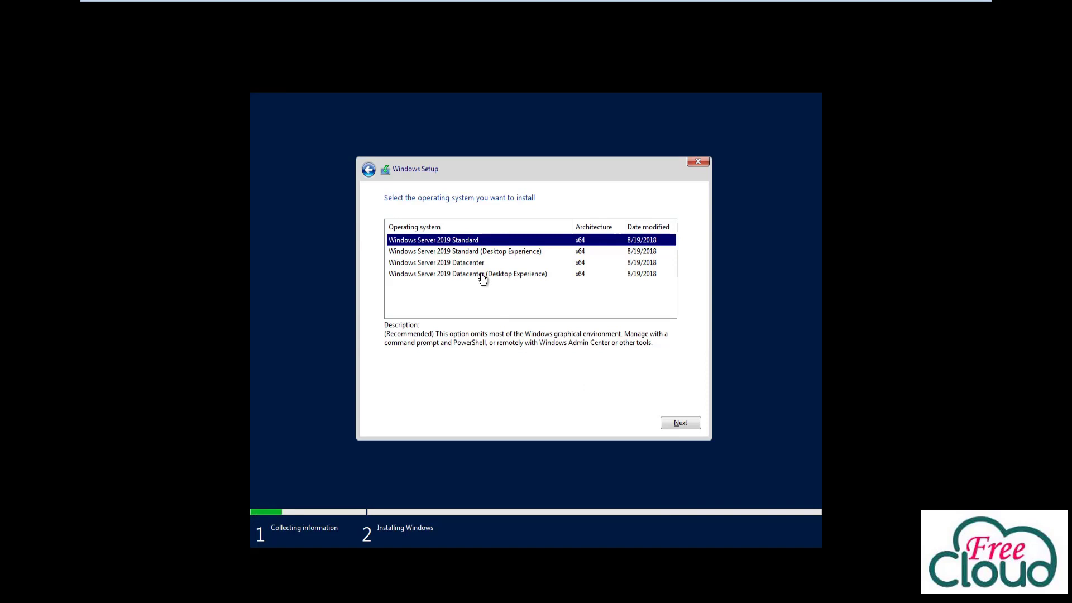
pyautogui.moveTo(472, 263)
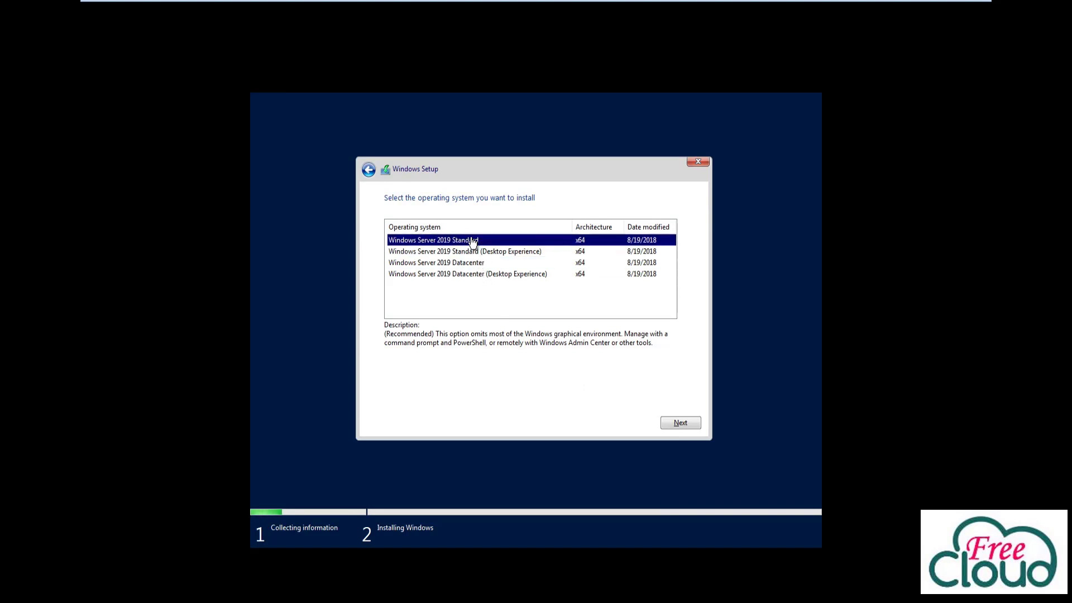
pyautogui.click(468, 273)
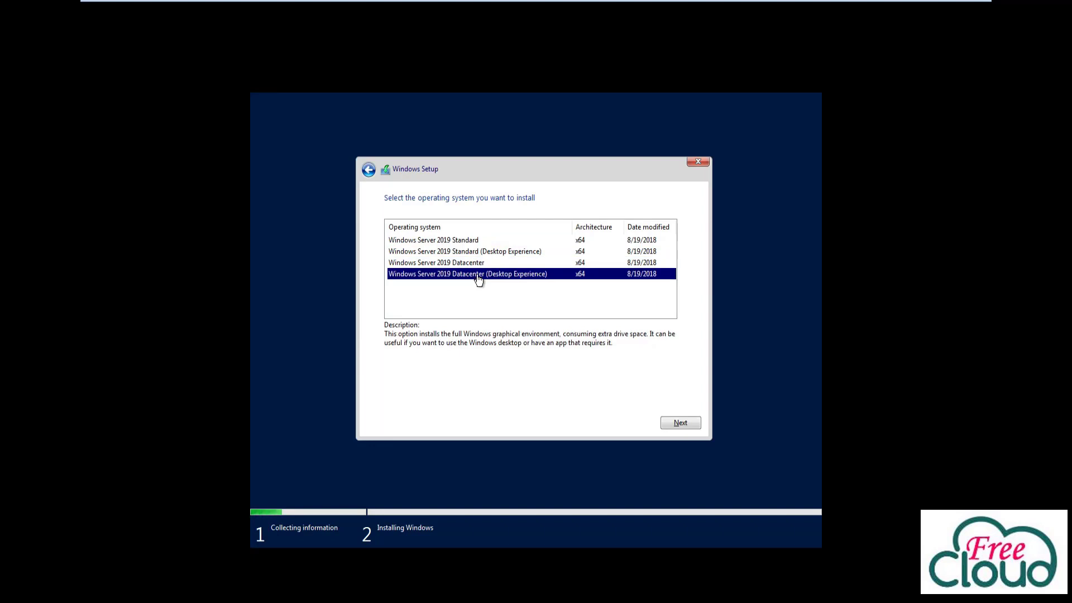
pyautogui.click(466, 250)
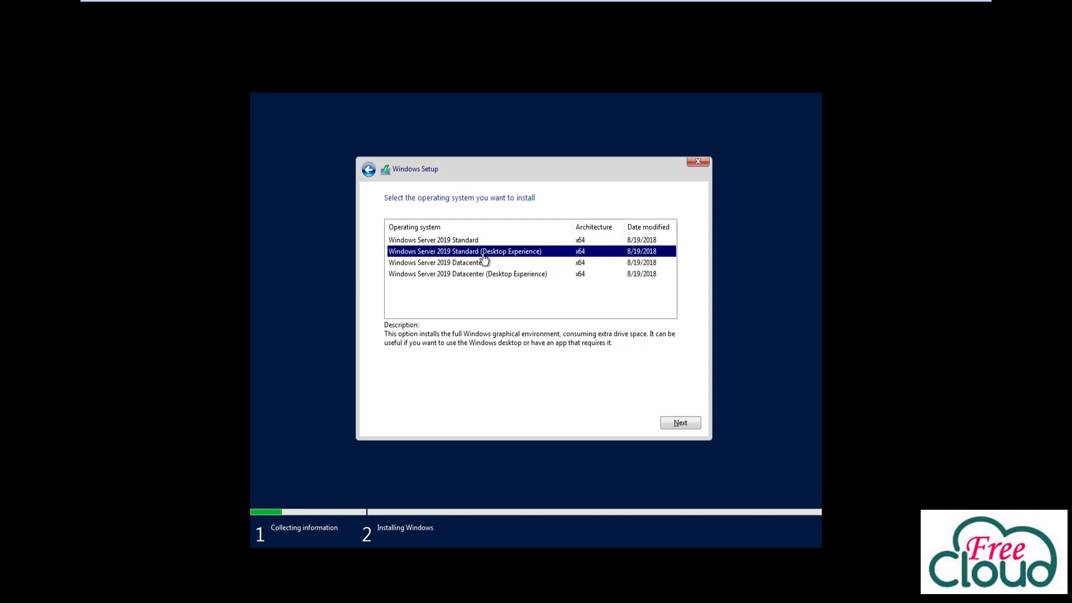
pyautogui.moveTo(658, 411)
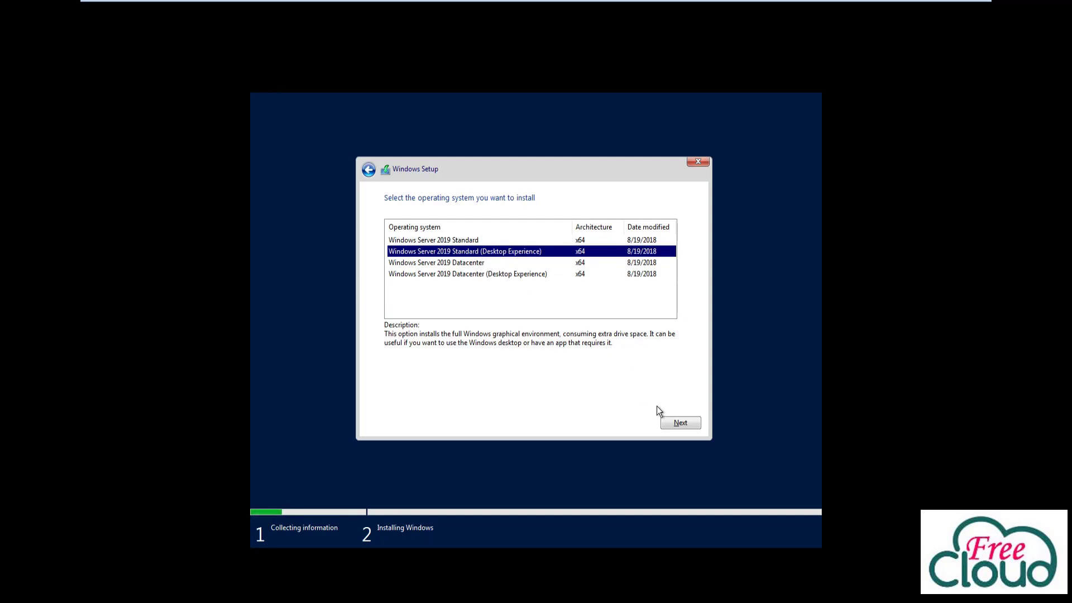
pyautogui.click(680, 422)
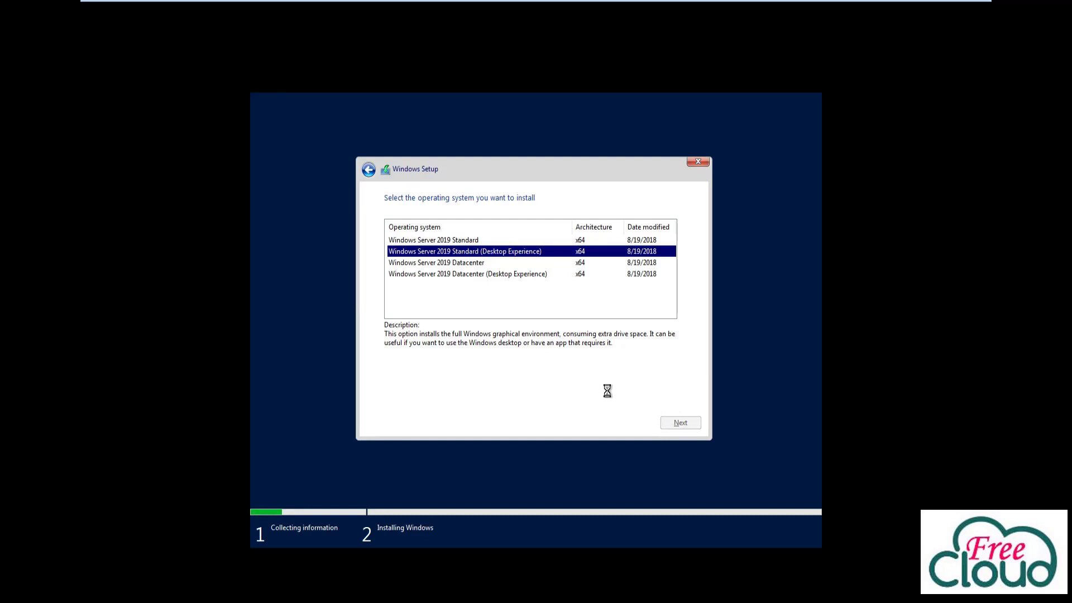
pyautogui.click(679, 422)
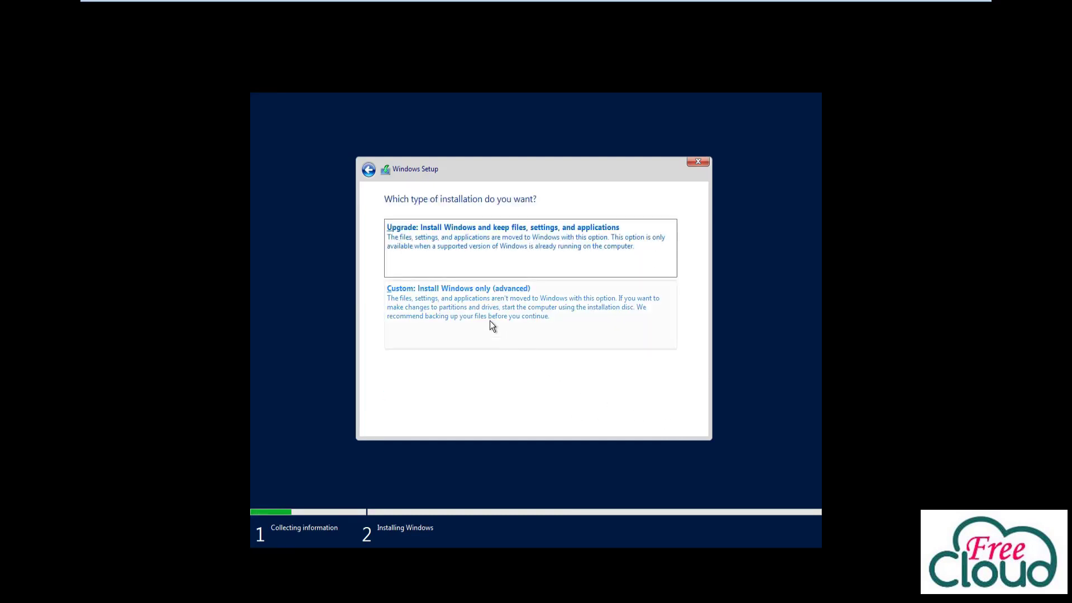
# Step: Start a Custom Windows-only installation onto Drive 0's 75 GB unallocated space
pyautogui.click(458, 301)
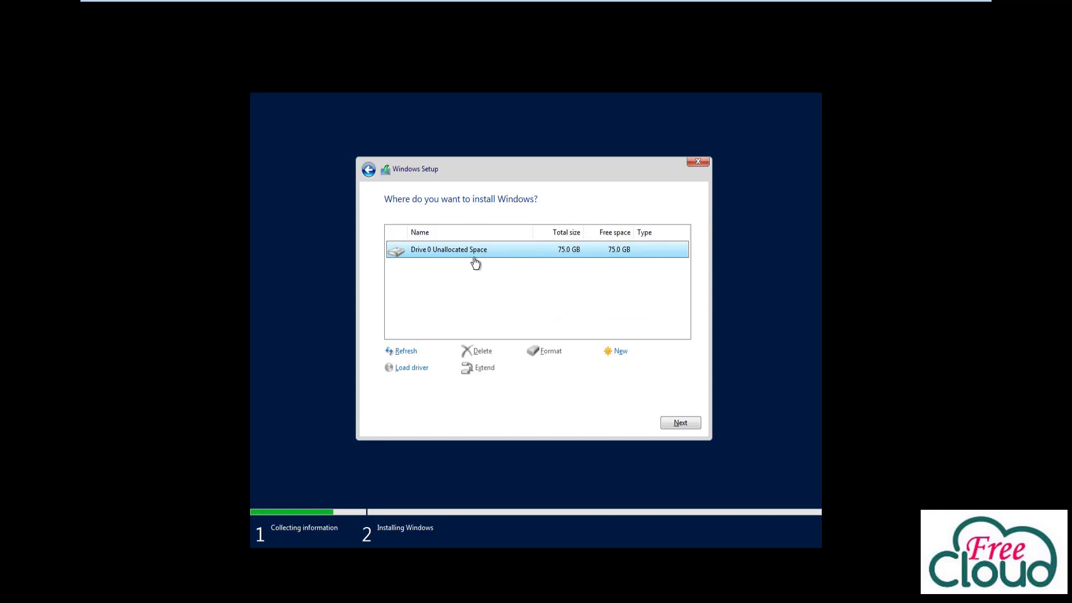
pyautogui.moveTo(478, 254)
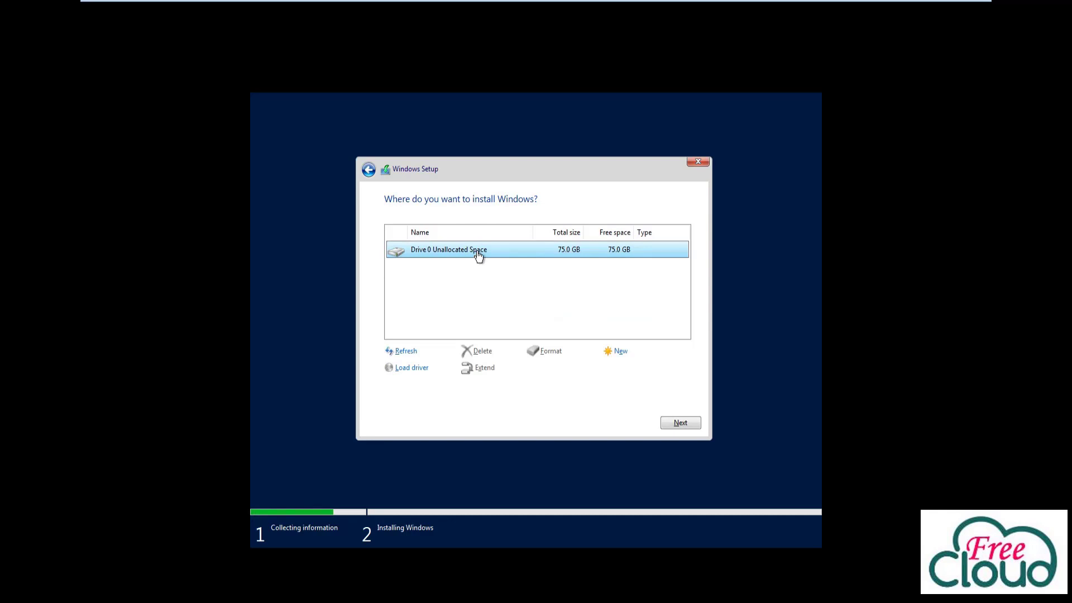
pyautogui.click(680, 422)
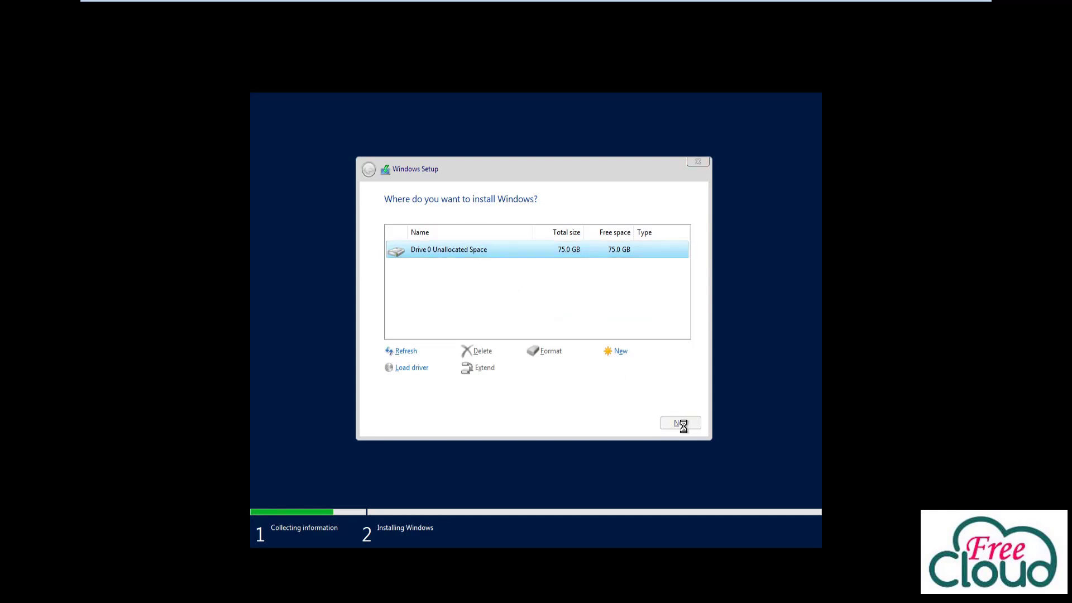
pyautogui.click(680, 423)
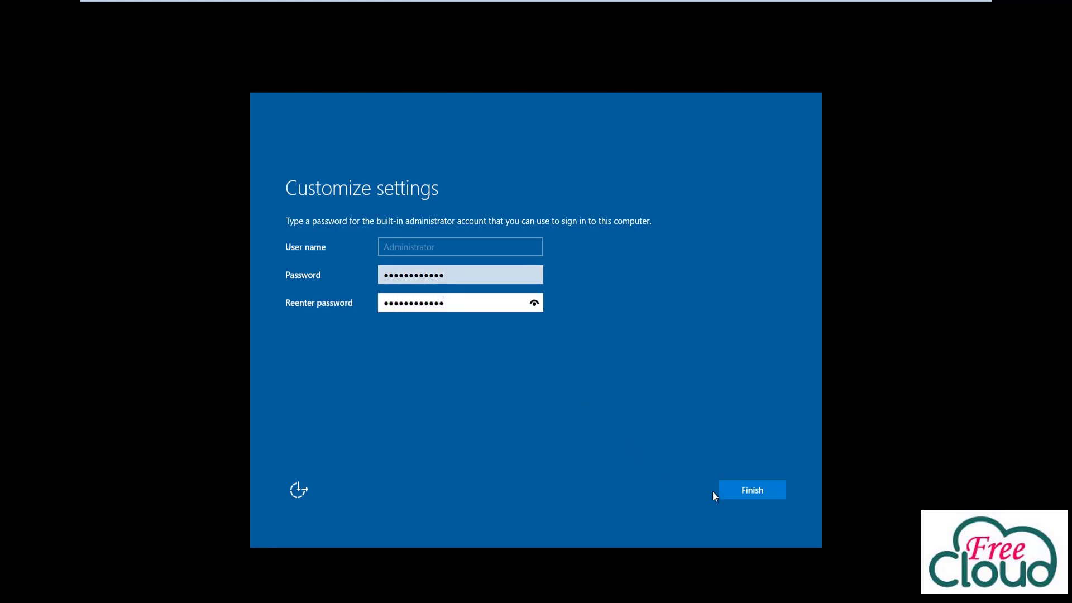
# Step: Finish the administrator password setup, then unlock with Ctrl+Alt+Delete and sign in as Administrator
pyautogui.click(752, 489)
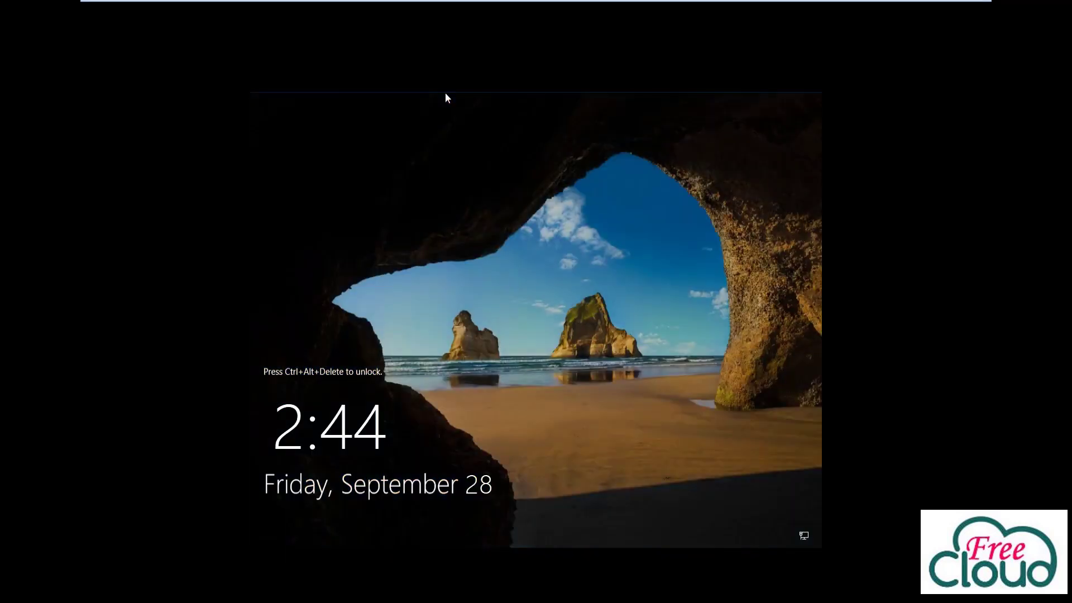
pyautogui.press('ctrl+alt+delete')
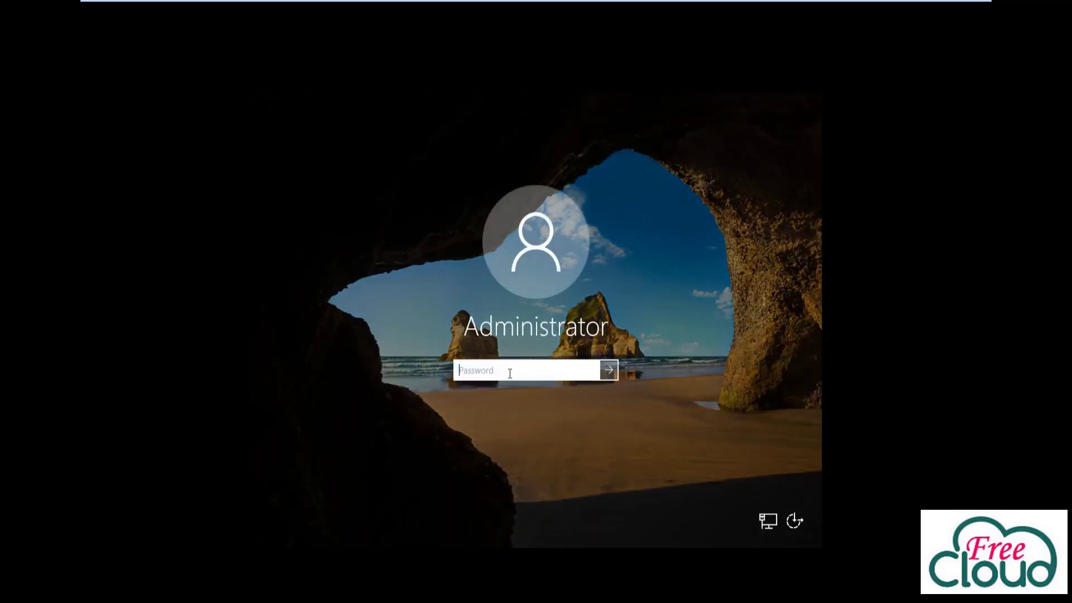
pyautogui.write('password')
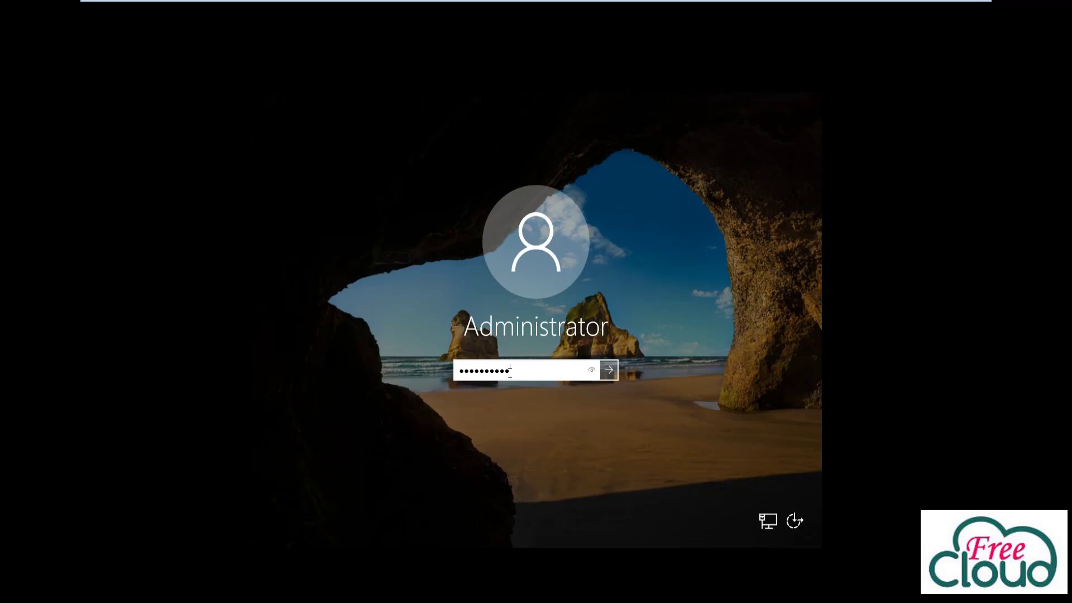
pyautogui.click(607, 370)
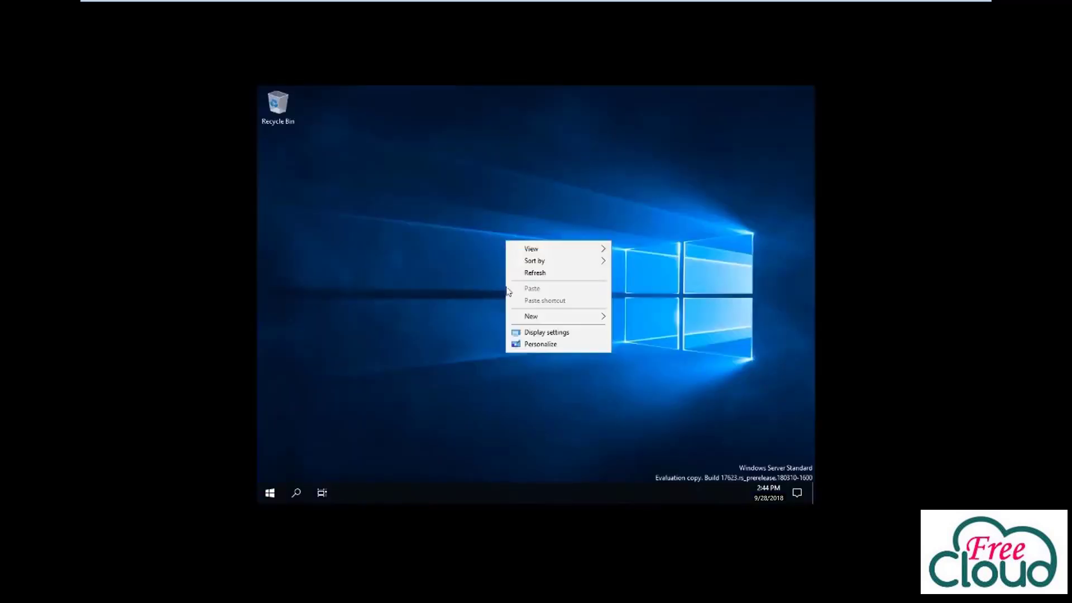
# Step: Change the display resolution to 1920 × 1080 in Display settings and keep the changes
pyautogui.click(509, 343)
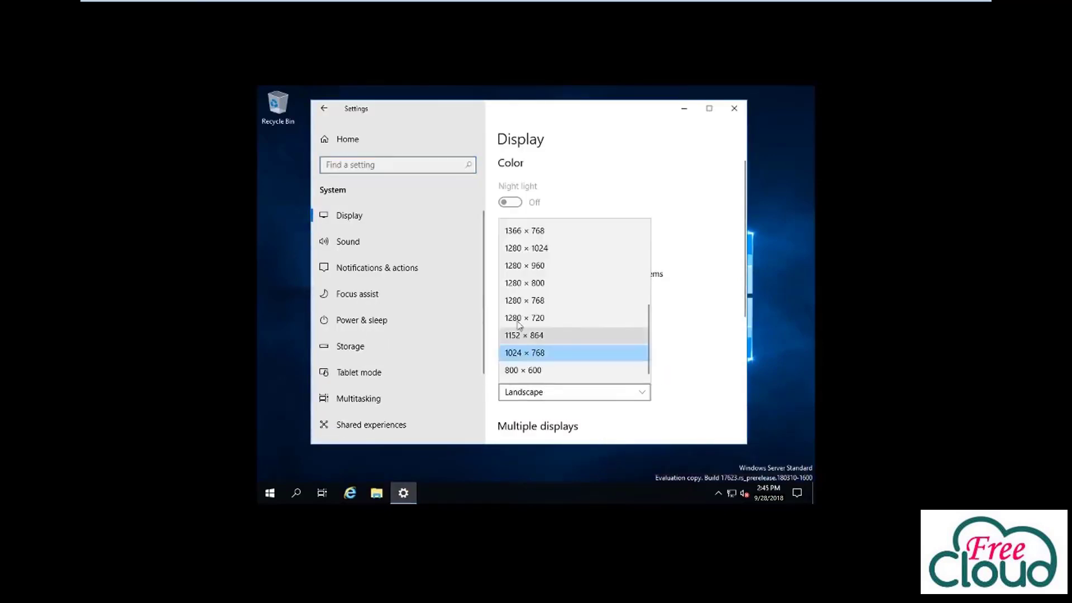
pyautogui.click(525, 352)
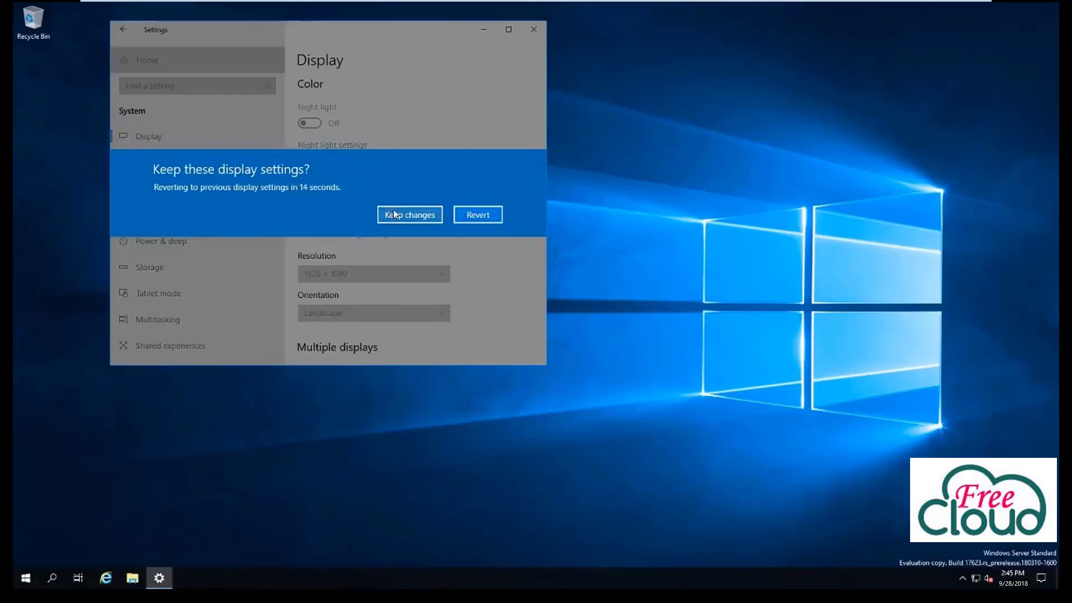
pyautogui.click(409, 214)
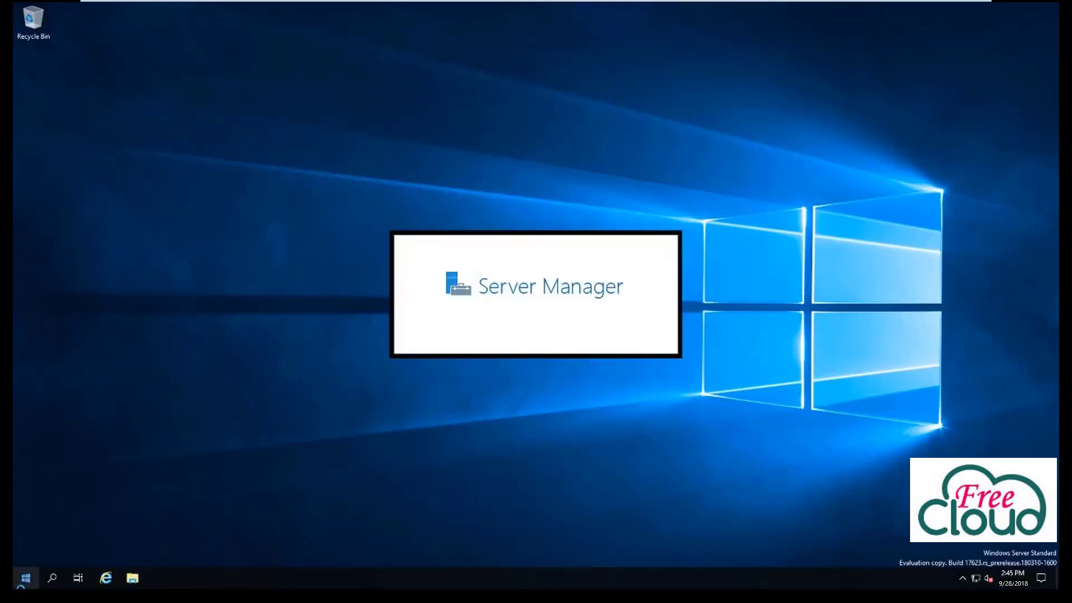
# Step: Review Apps & features in a maximized Settings window, then close Settings
pyautogui.click(25, 578)
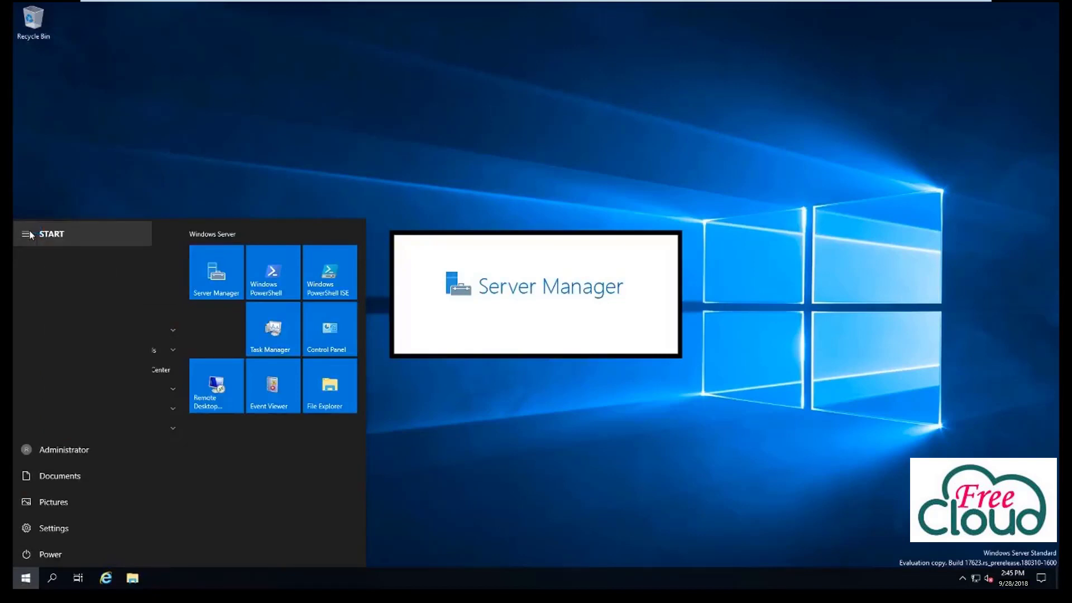
pyautogui.click(26, 234)
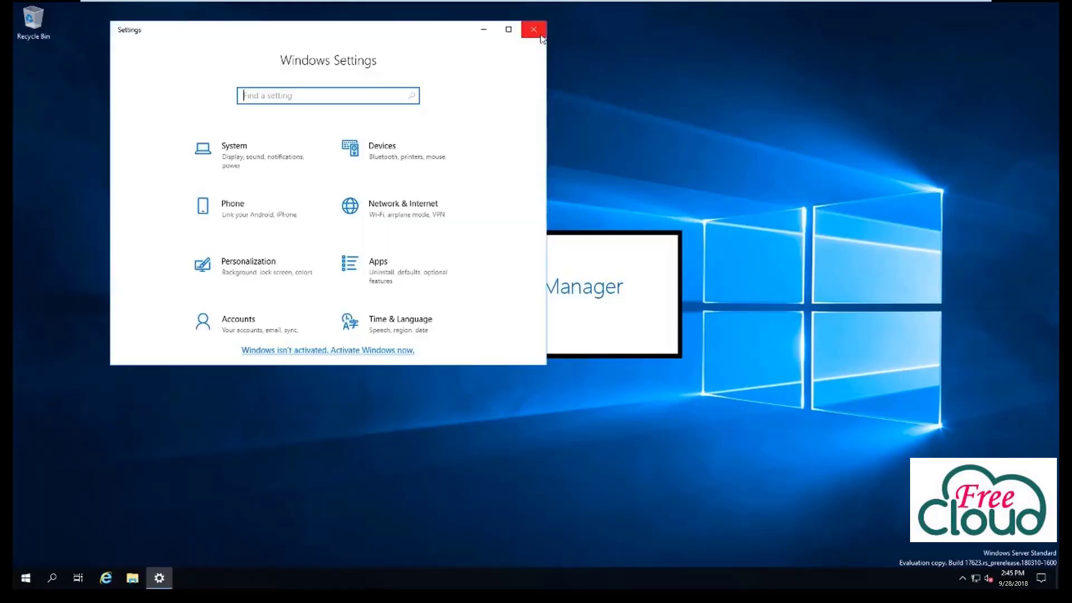
pyautogui.moveTo(372, 287)
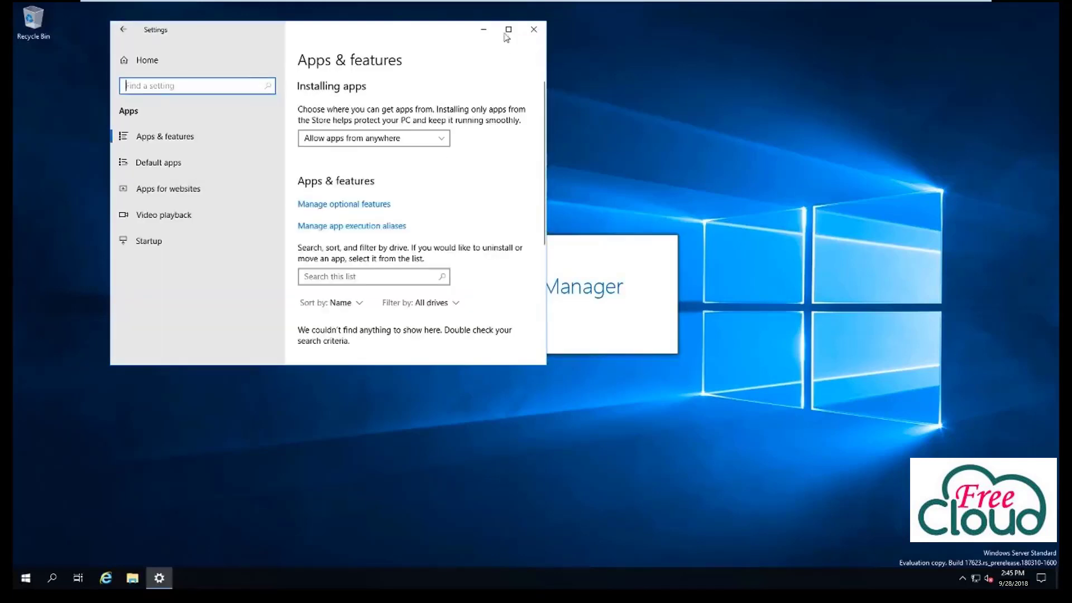
pyautogui.click(508, 29)
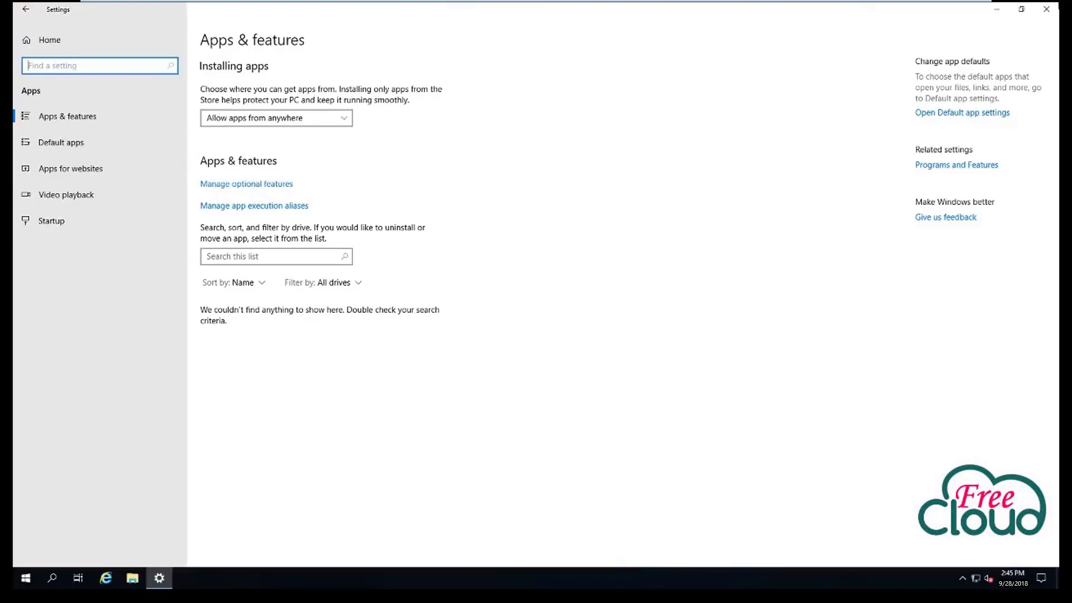
pyautogui.click(159, 578)
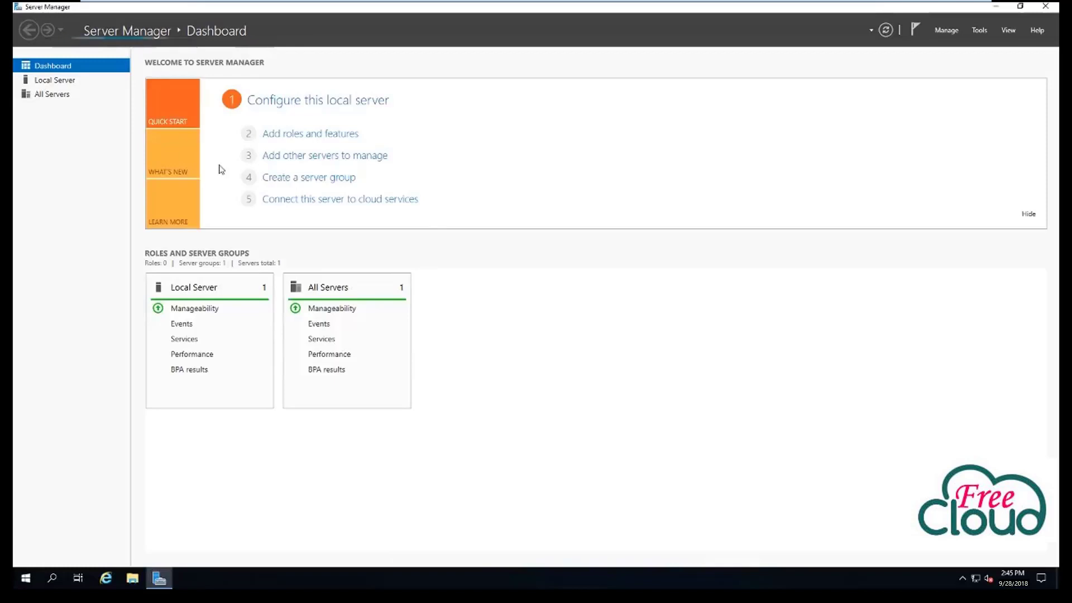
pyautogui.moveTo(171, 161)
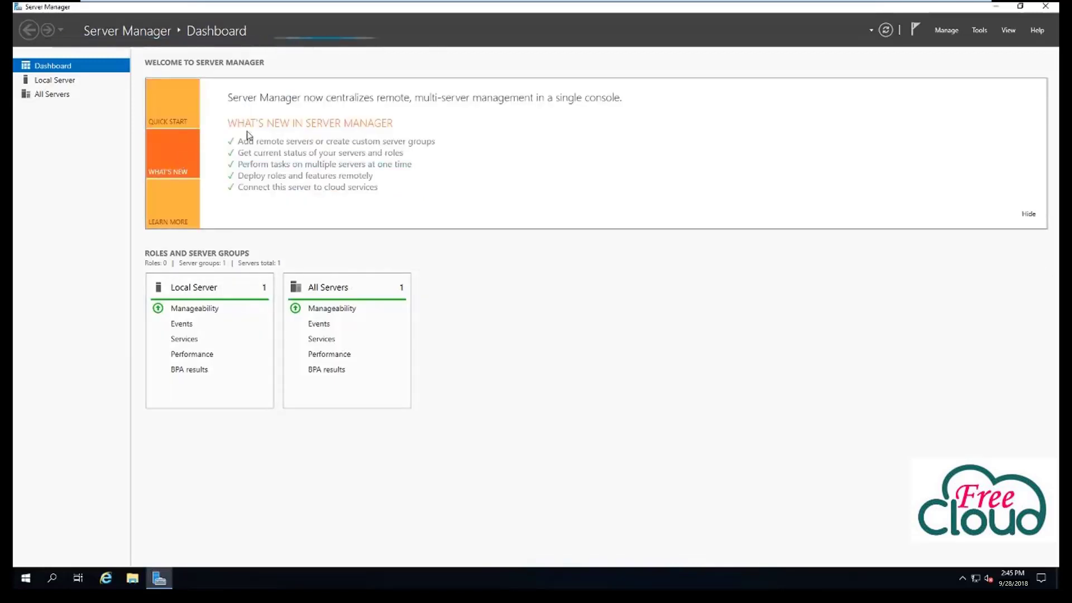
pyautogui.moveTo(255, 156)
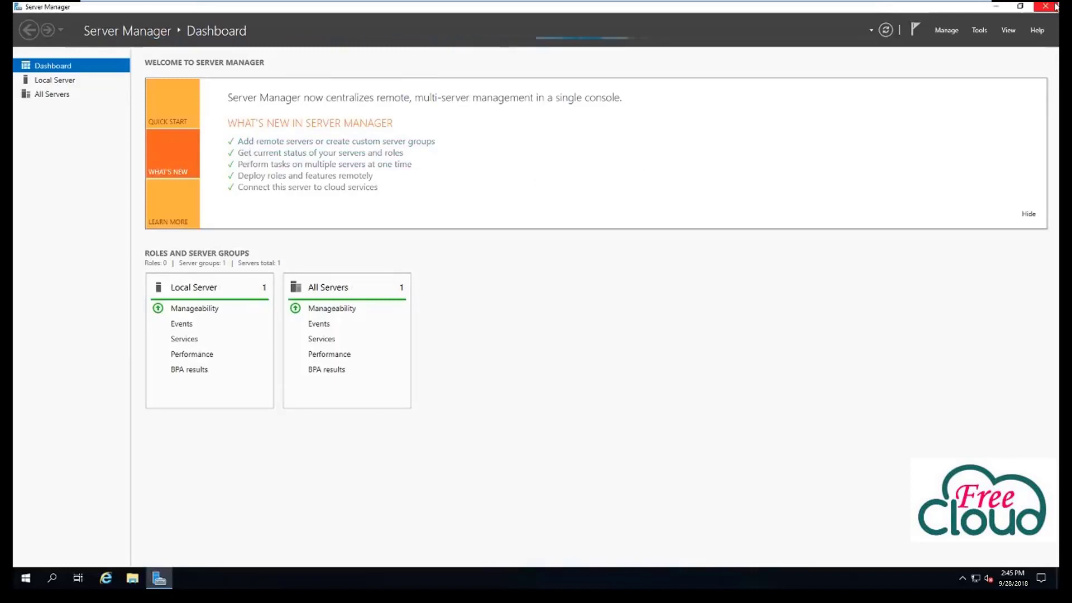
# Step: Close Server Manager, then launch and close Internet Explorer
pyautogui.click(1064, 6)
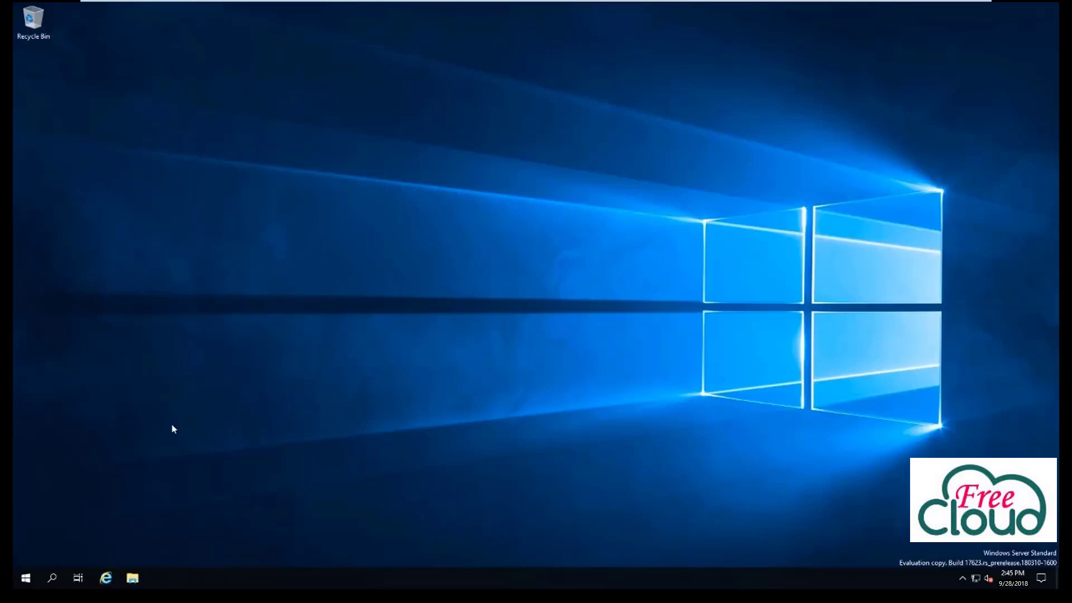
pyautogui.click(106, 578)
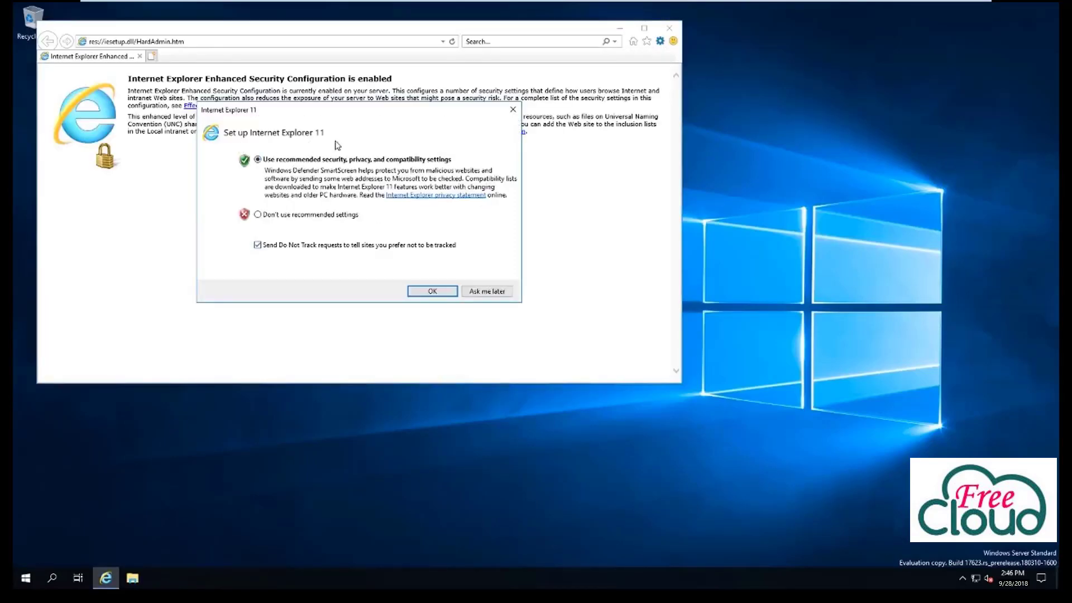
pyautogui.click(432, 290)
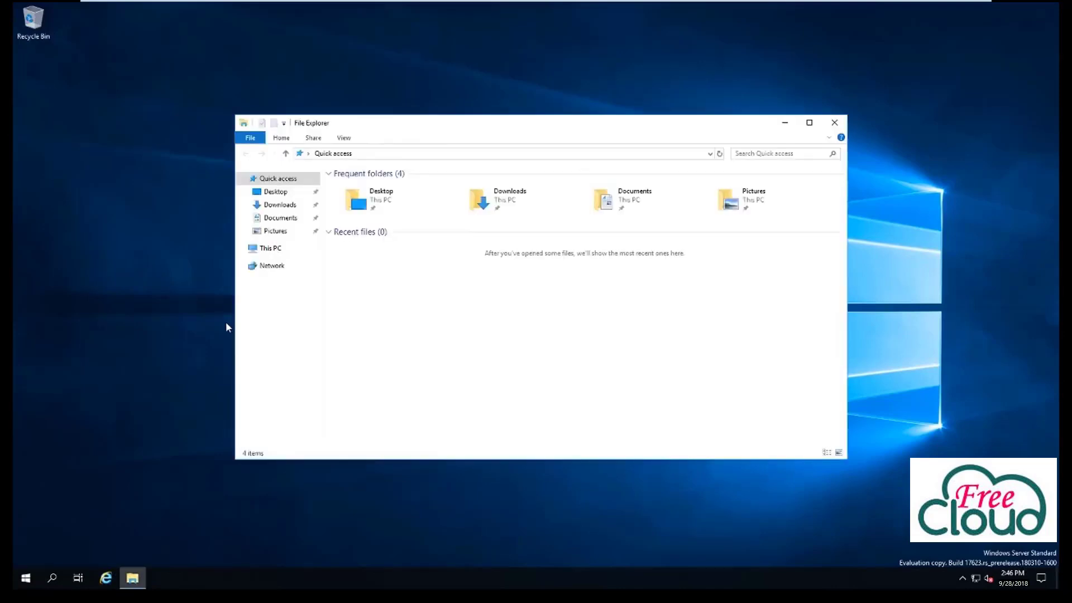
# Step: View This PC's folders and drives, then close File Explorer to reveal the desktop
pyautogui.click(271, 247)
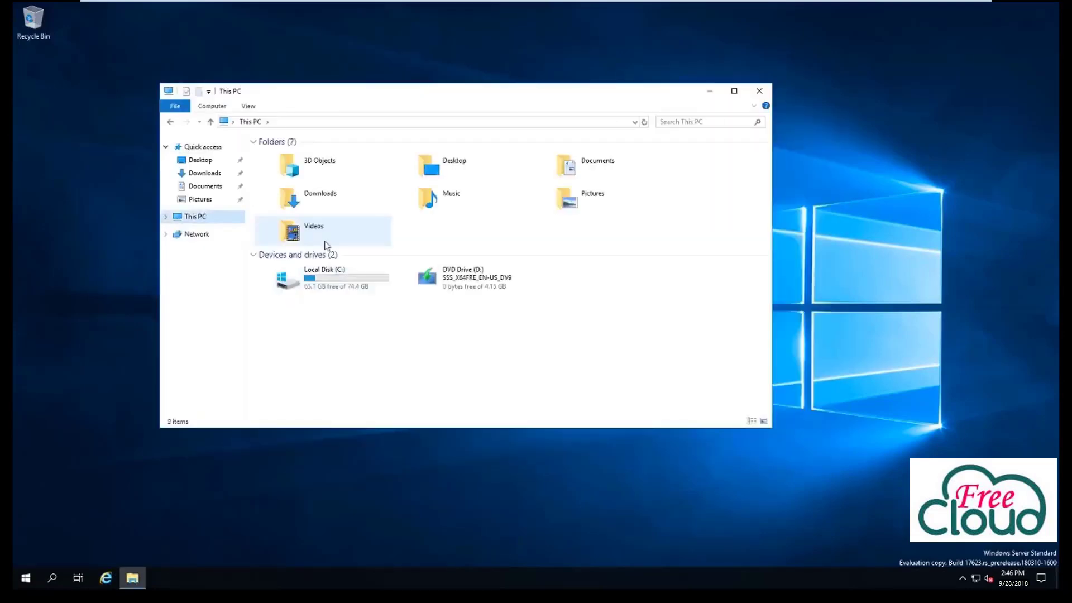
pyautogui.moveTo(625, 97)
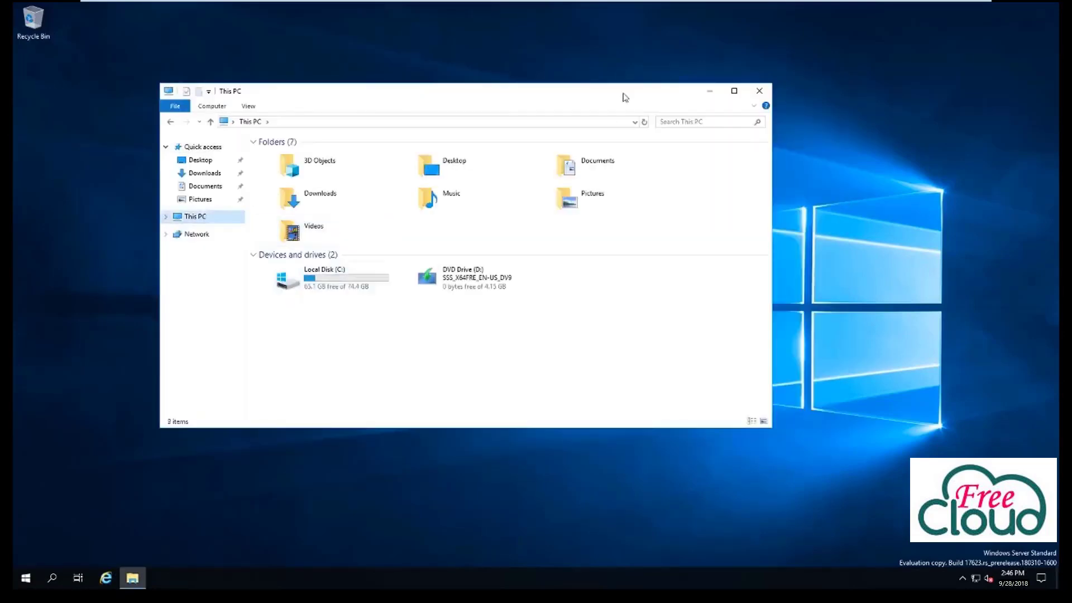
pyautogui.click(759, 90)
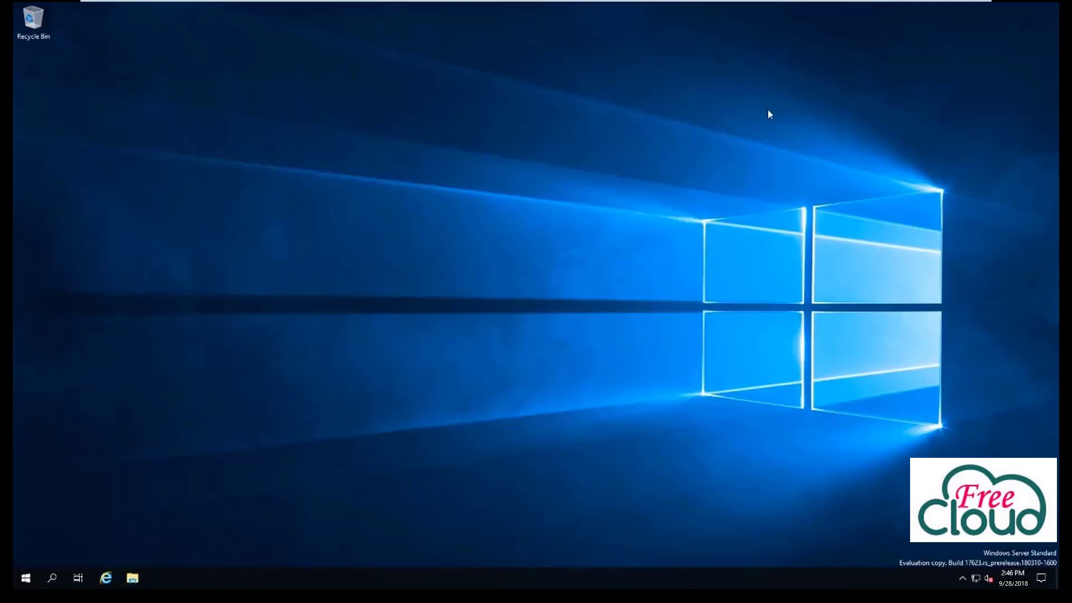
pyautogui.moveTo(1054, 570)
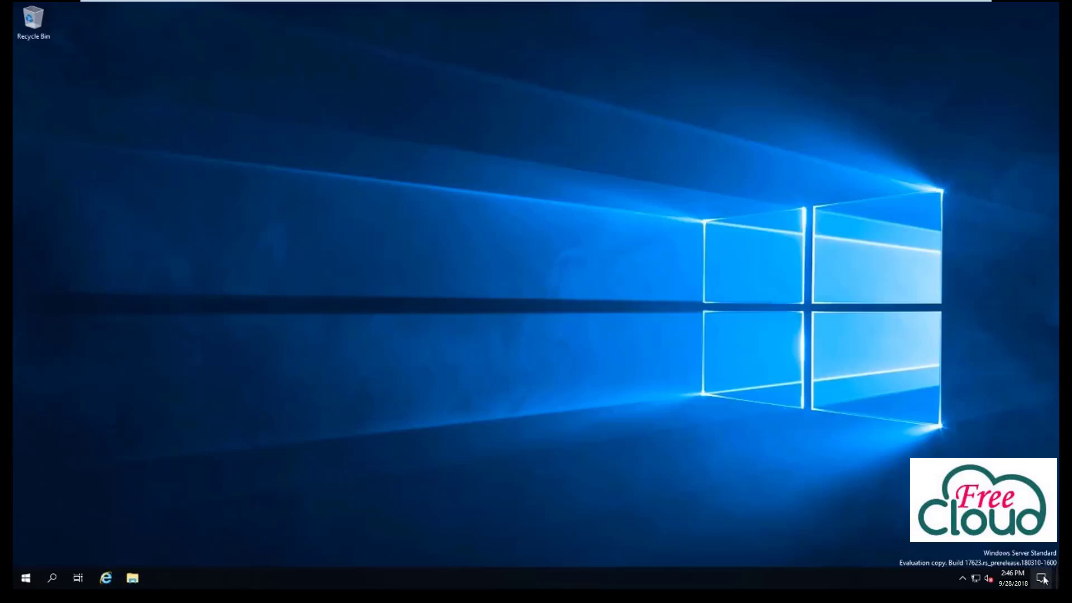
pyautogui.click(1061, 578)
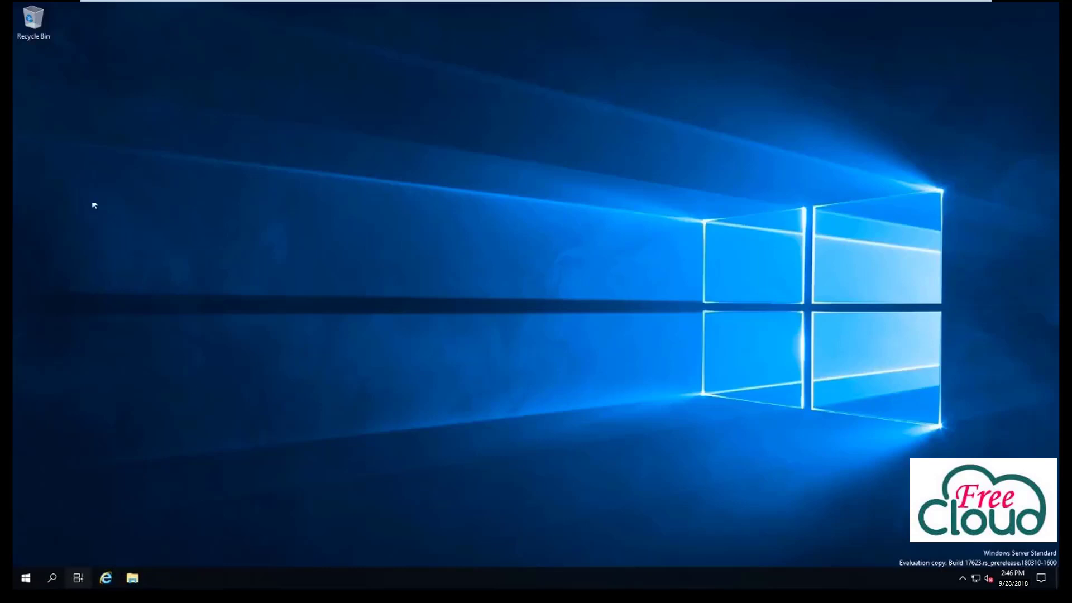
# Step: Create a second virtual desktop in Task View and switch to Desktop 2
pyautogui.click(77, 578)
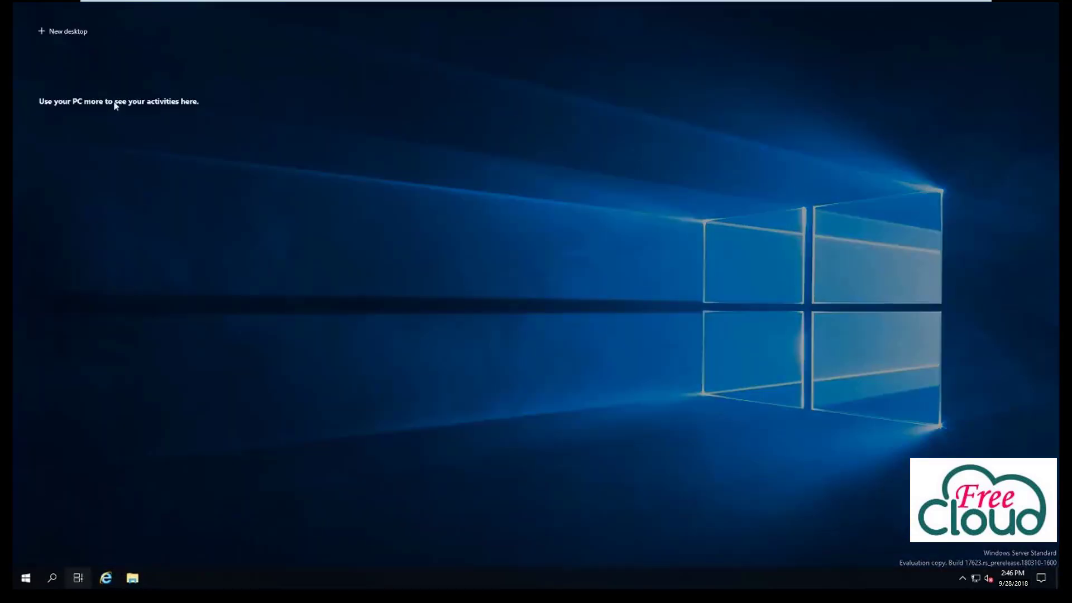
pyautogui.moveTo(61, 30)
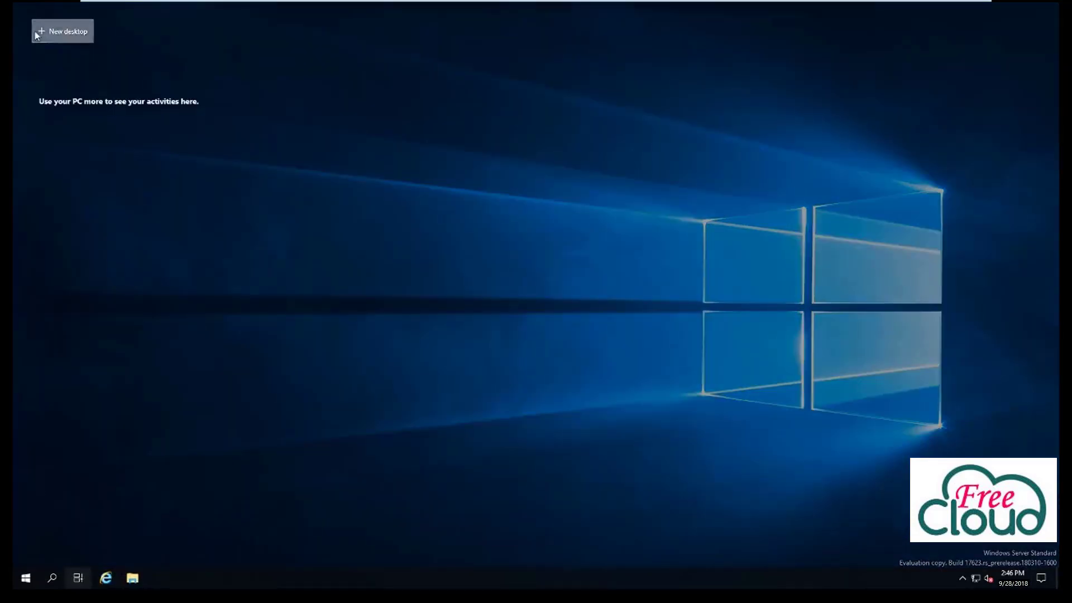
pyautogui.click(62, 31)
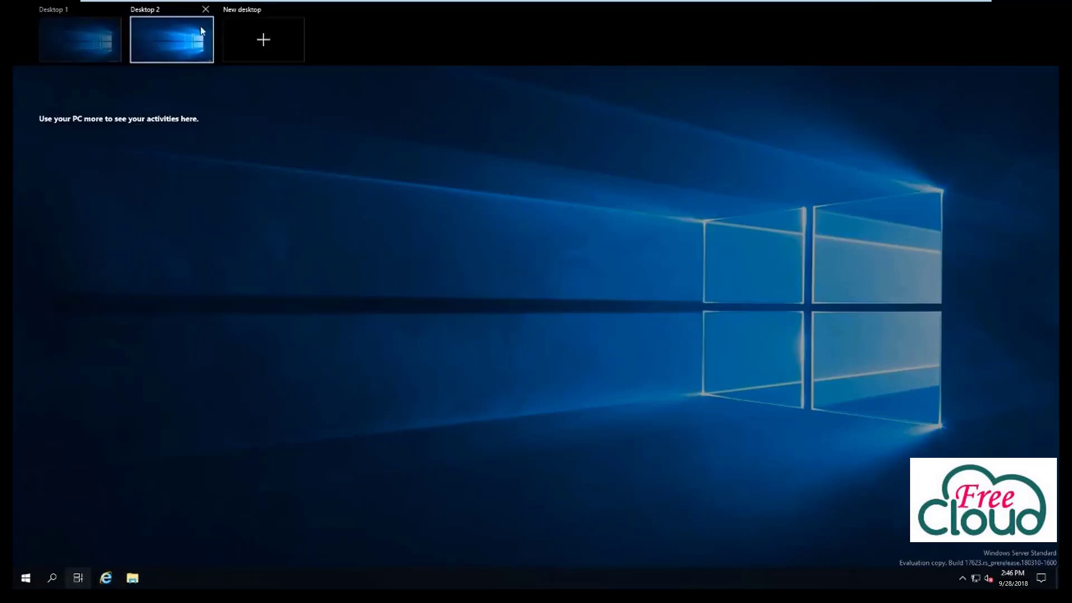
pyautogui.click(171, 39)
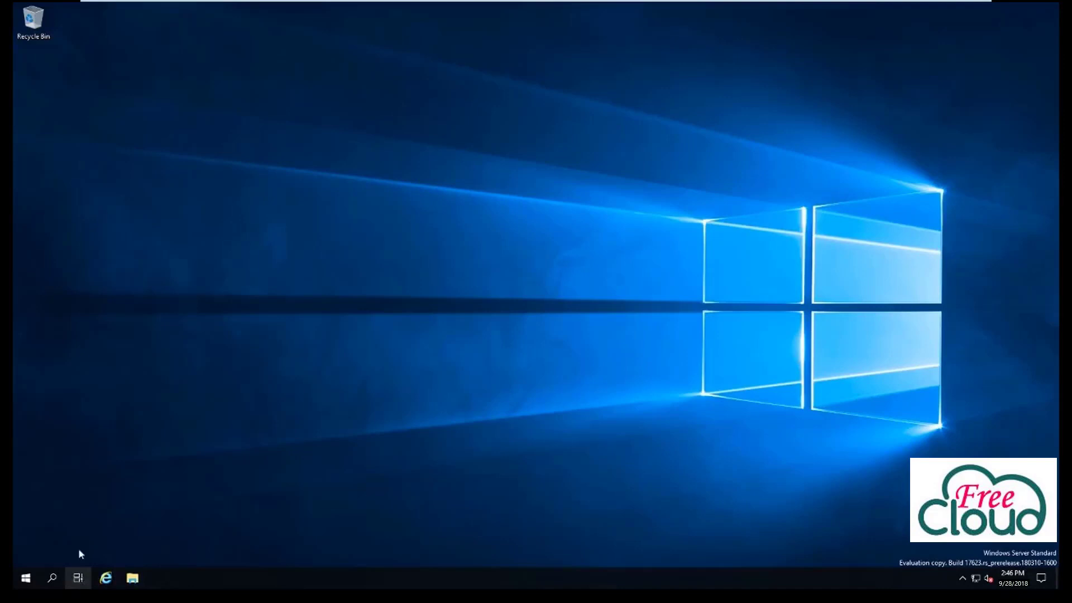
# Step: Remove Desktop 2 through Task View, leaving a single desktop
pyautogui.click(77, 578)
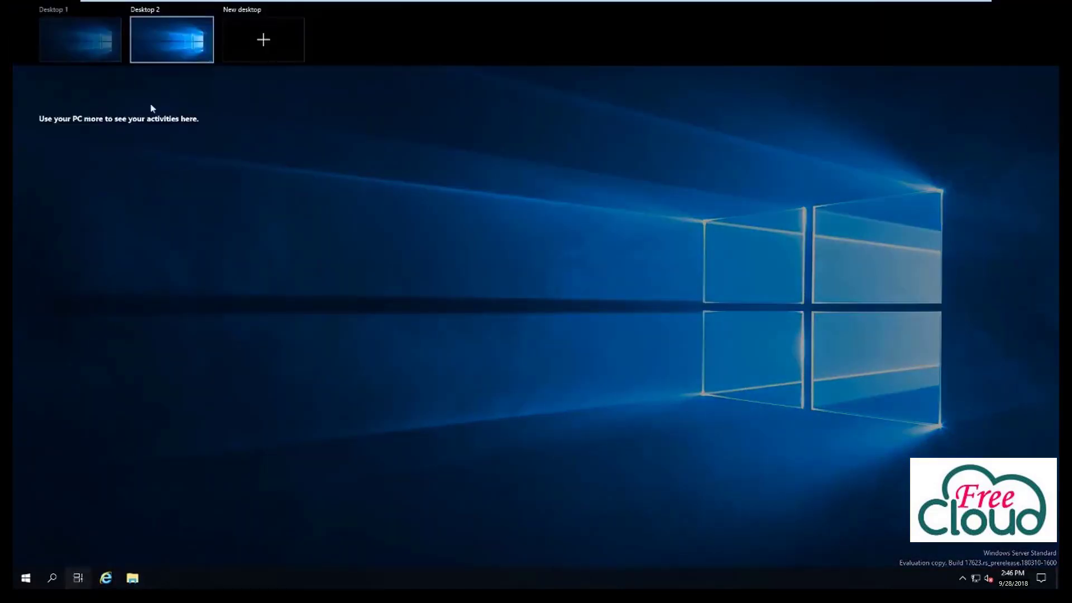
pyautogui.click(77, 578)
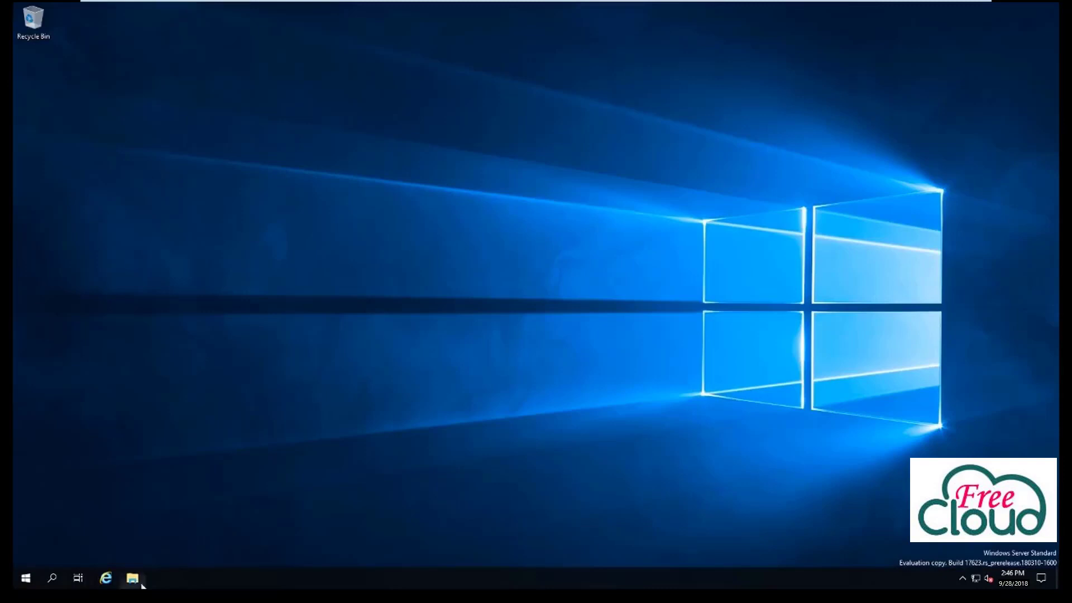
pyautogui.click(133, 578)
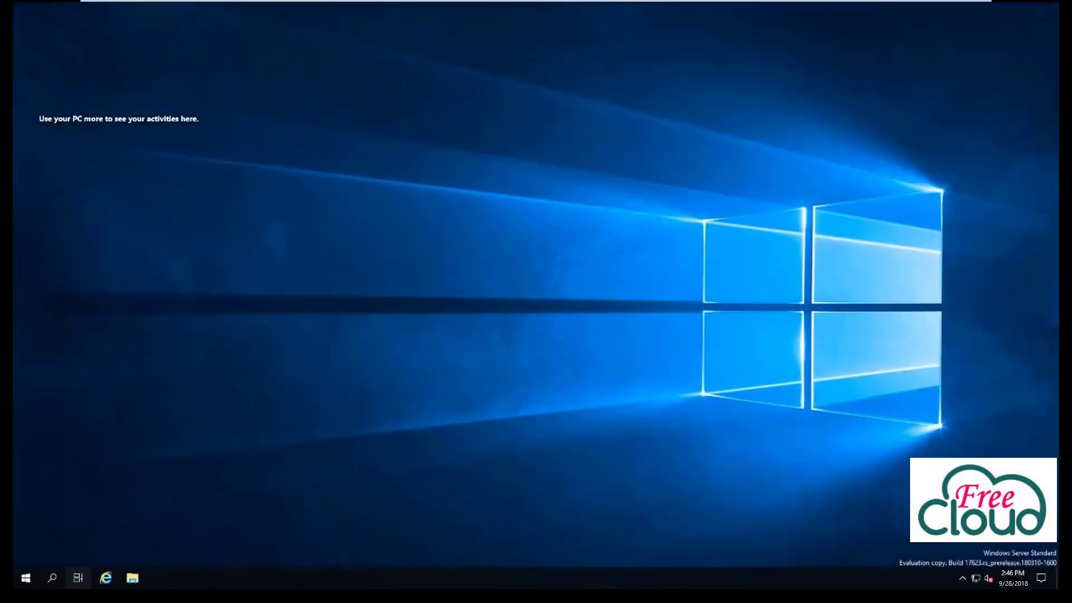
pyautogui.click(77, 578)
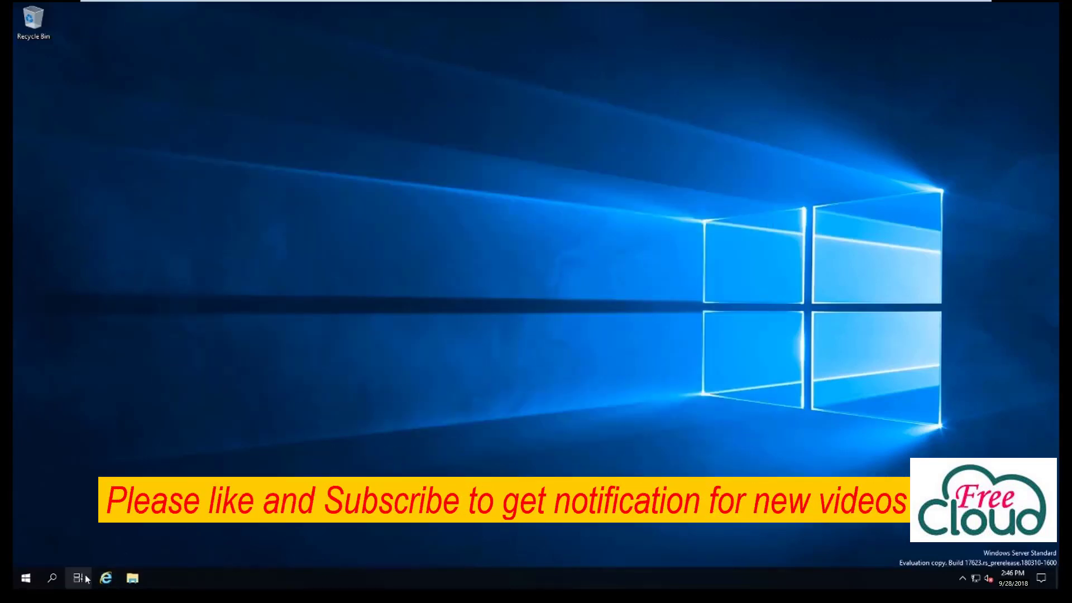
pyautogui.click(77, 578)
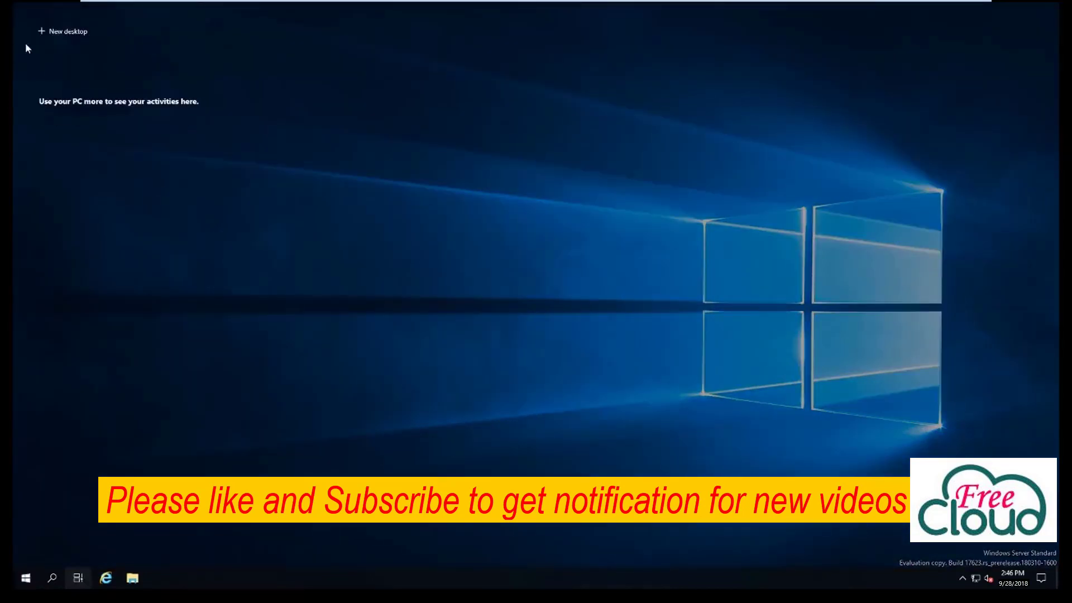
pyautogui.click(25, 578)
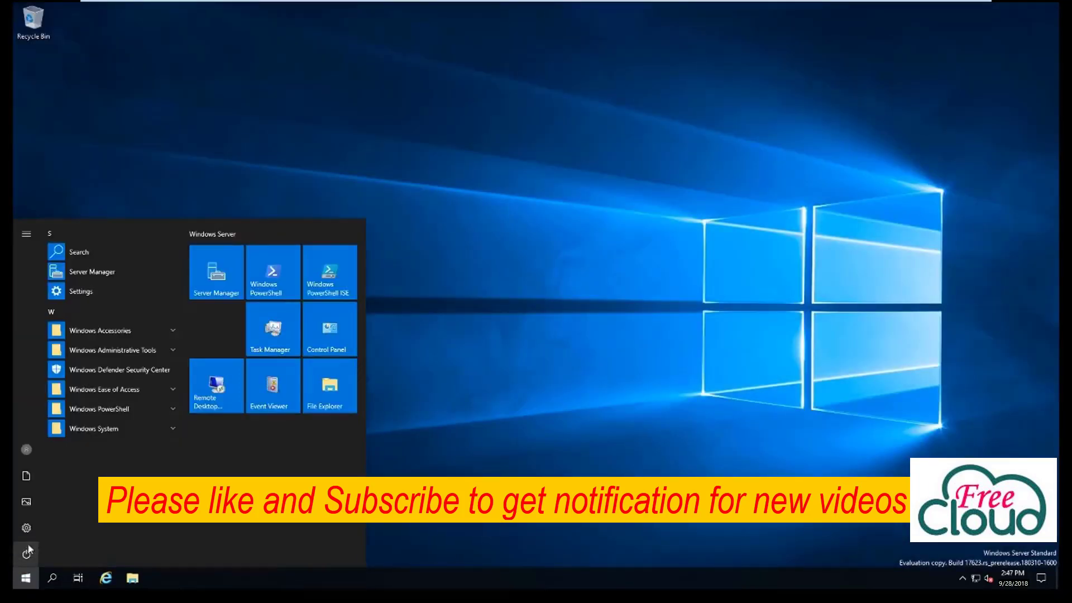
# Step: Choose Shut down from the Start menu's Power options
pyautogui.click(27, 554)
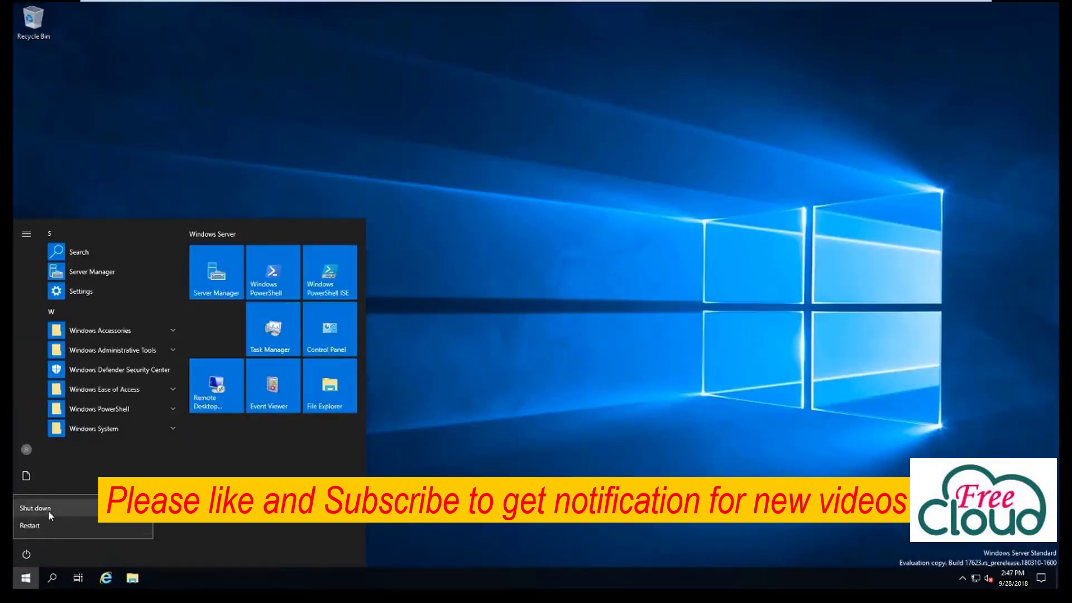
pyautogui.click(34, 508)
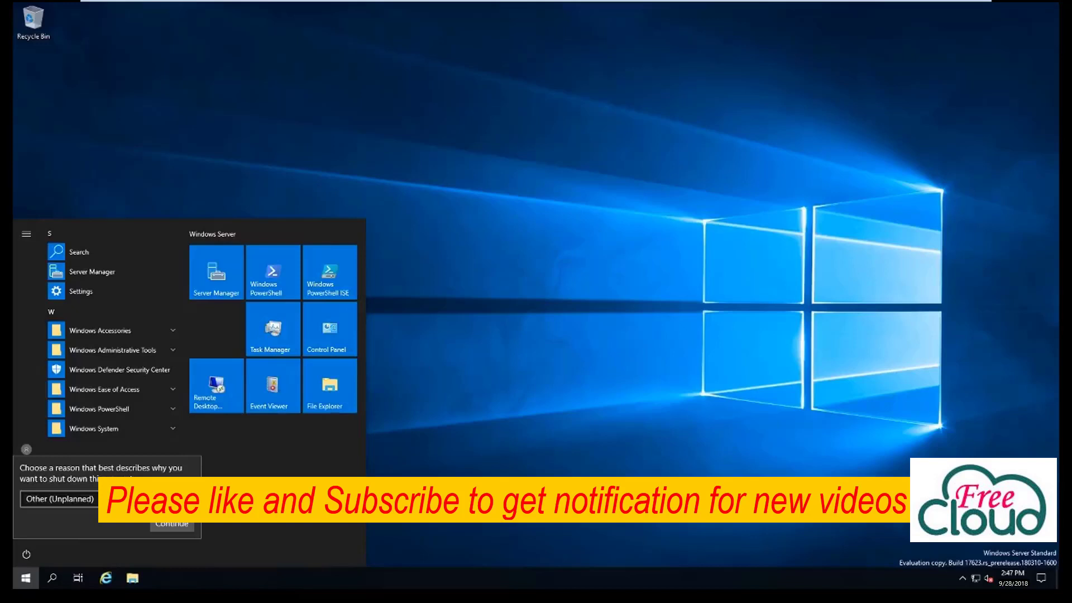